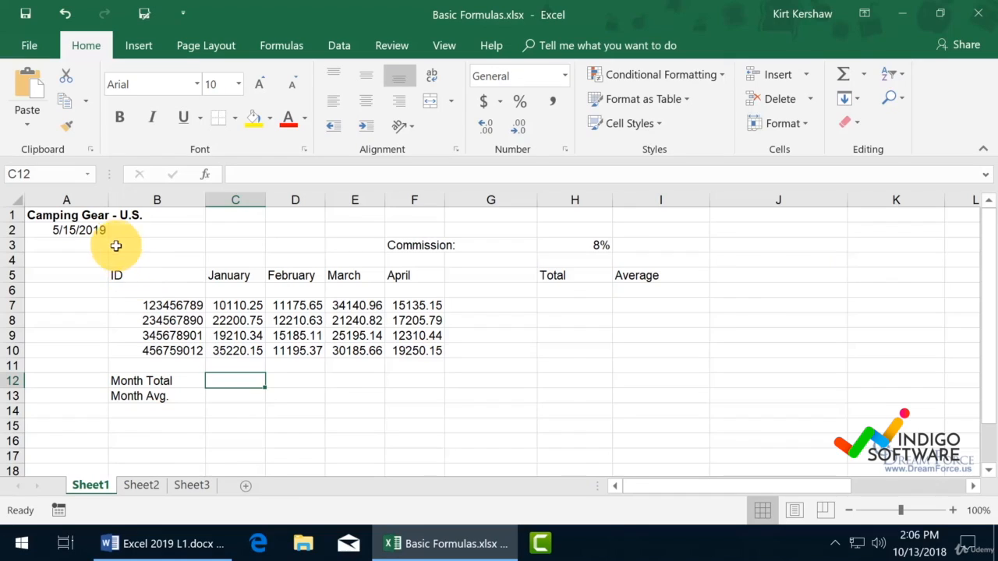
mouse_move(343, 264)
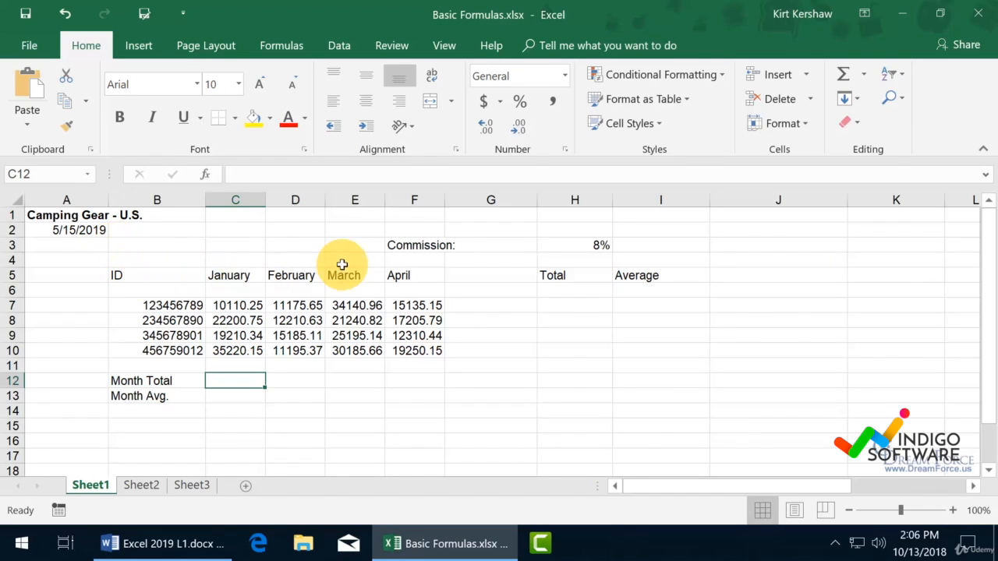
mouse_move(345, 271)
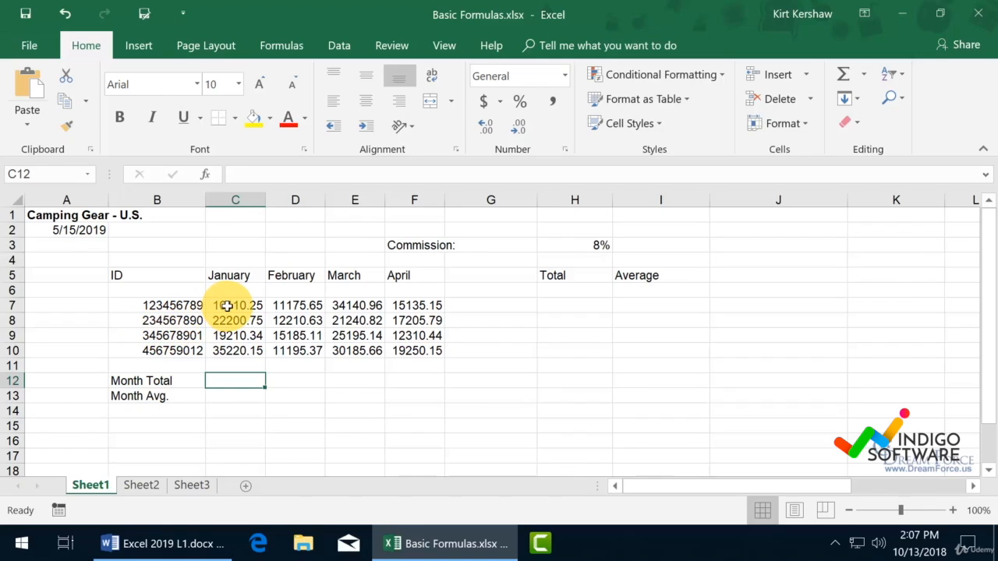
- Enter the January Month Total formula in C12 summing C7, C8 and C10 (67531.15)
left_click(236, 305)
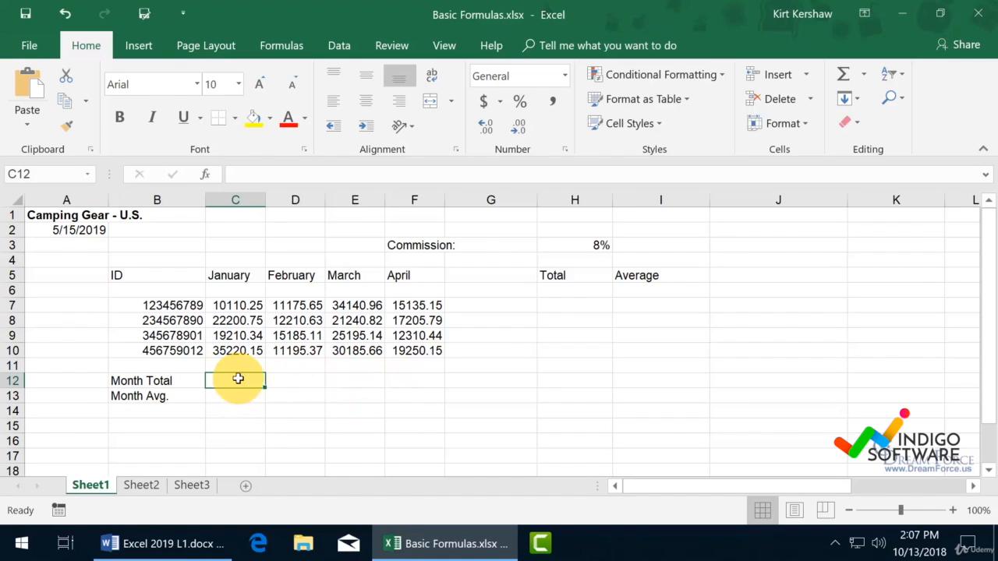
mouse_move(326, 381)
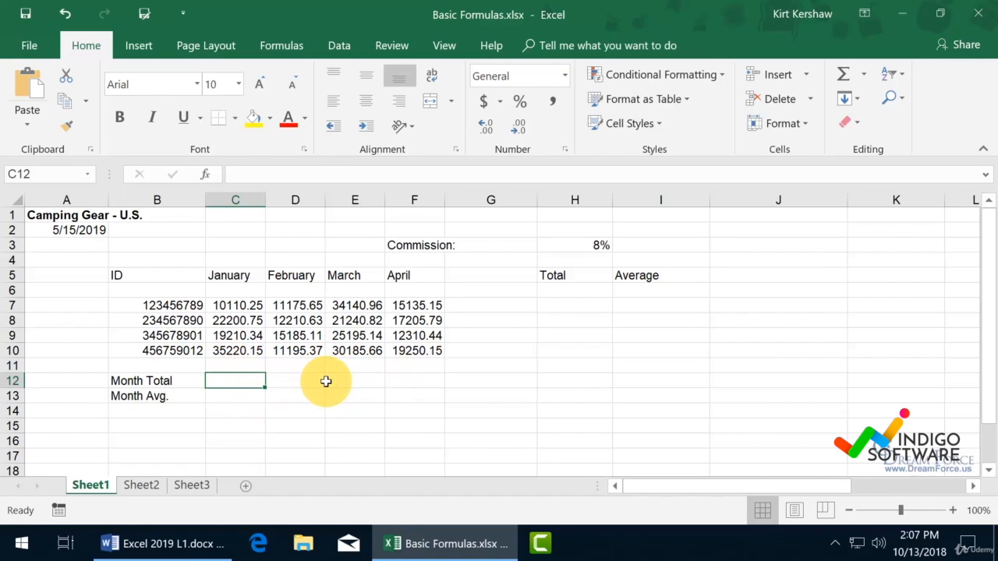
mouse_move(243, 341)
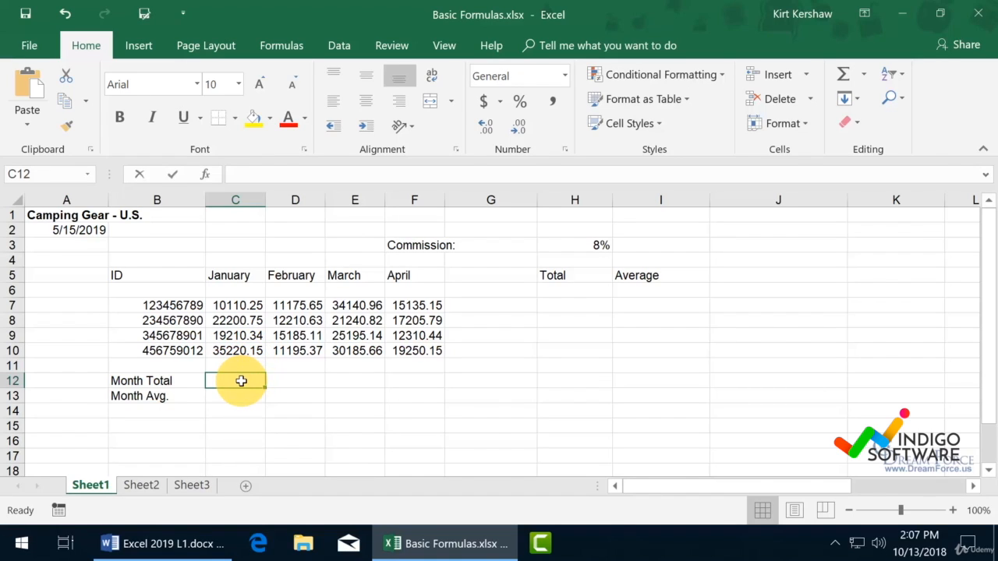
type("=")
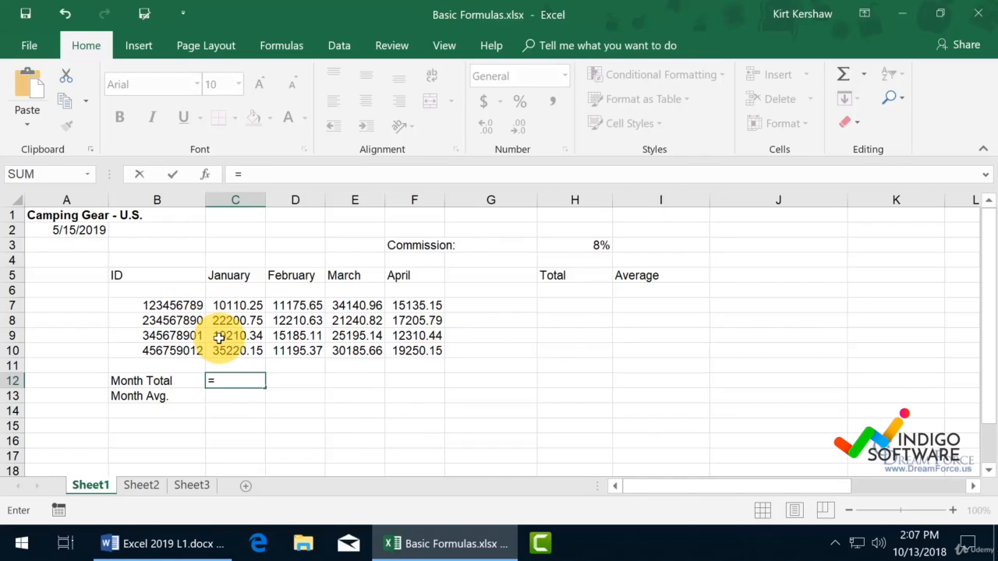
type("c")
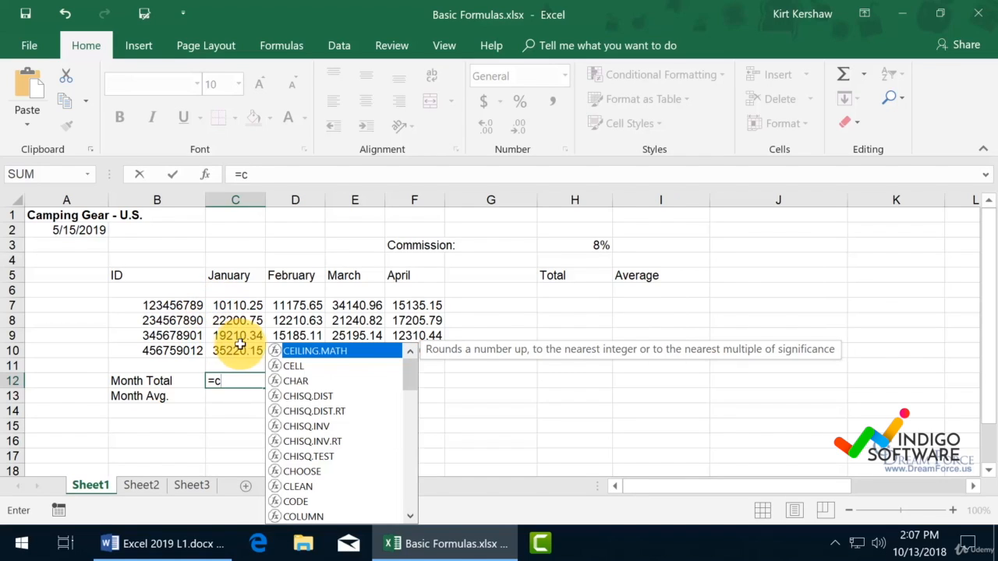
mouse_move(250, 413)
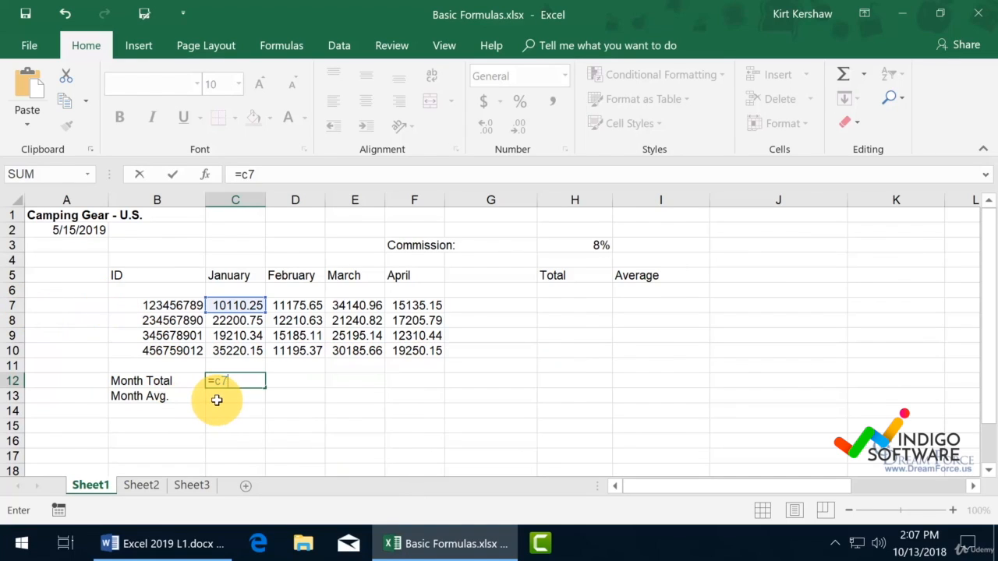
mouse_move(218, 396)
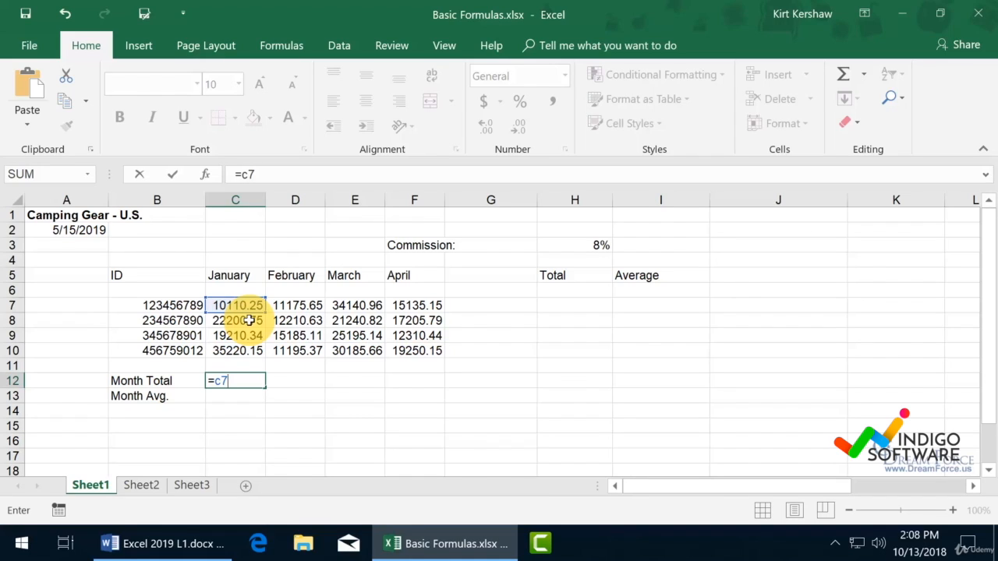
type("+")
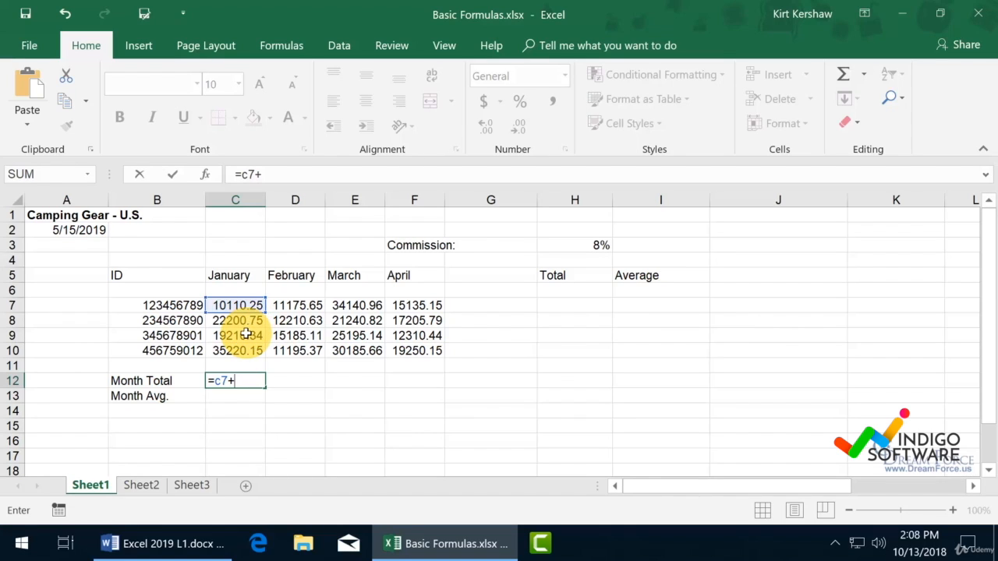
mouse_move(36, 318)
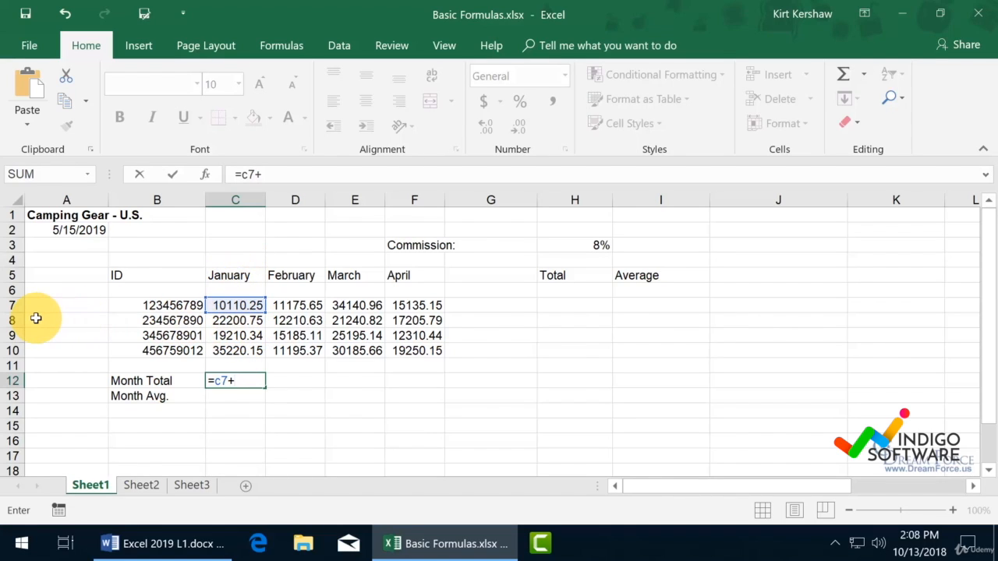
type("c")
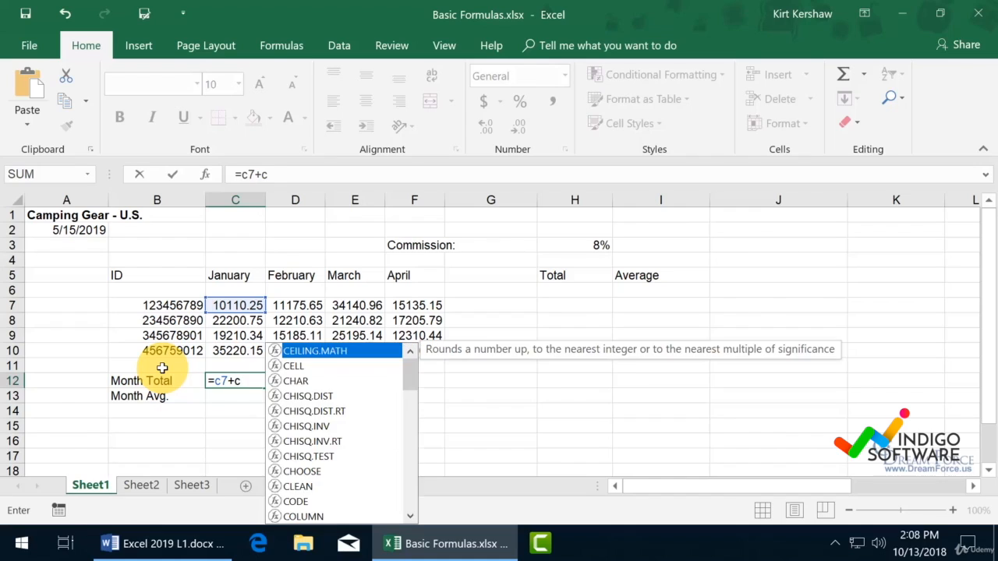
left_click(236, 321)
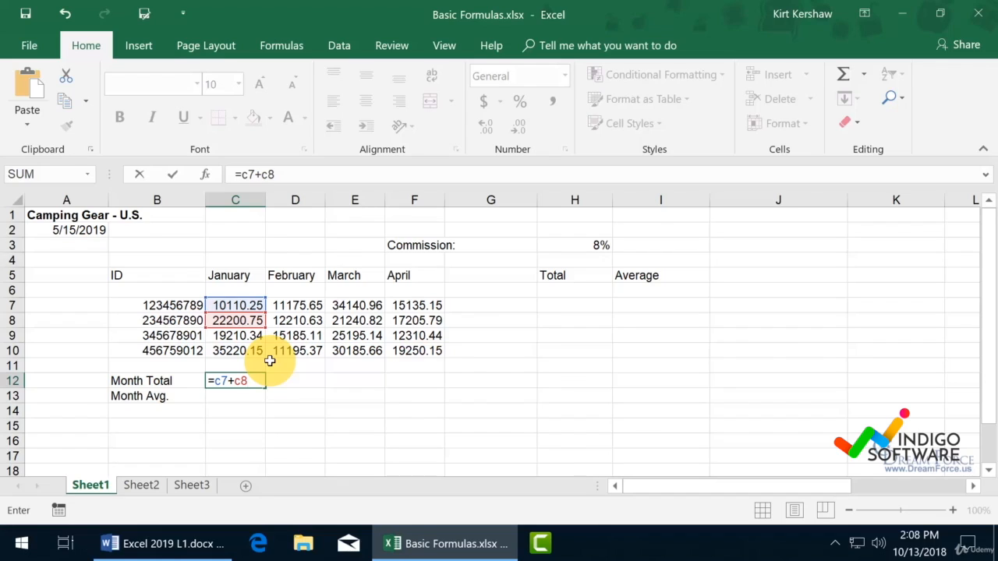
type("+")
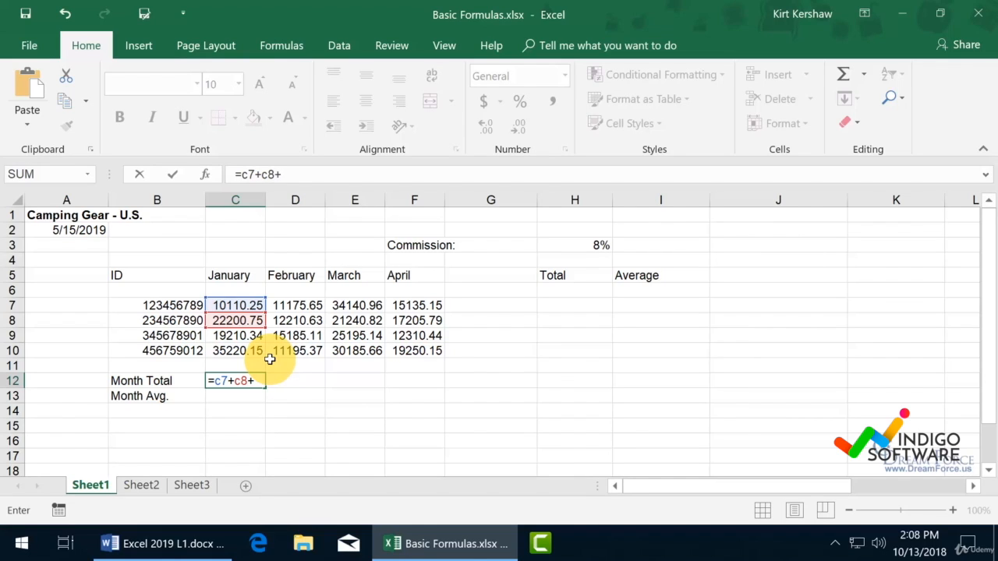
type("c10")
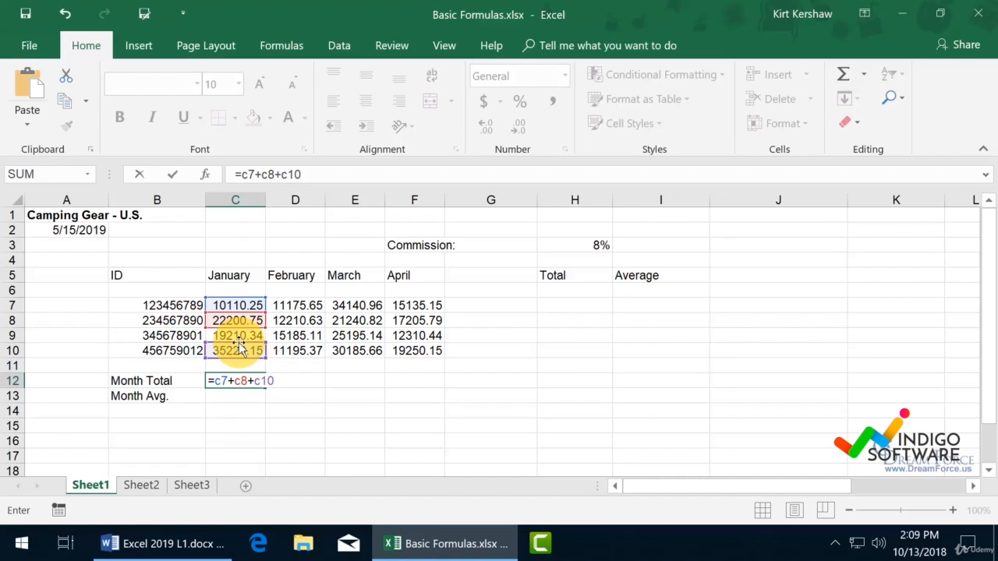
left_click(235, 335)
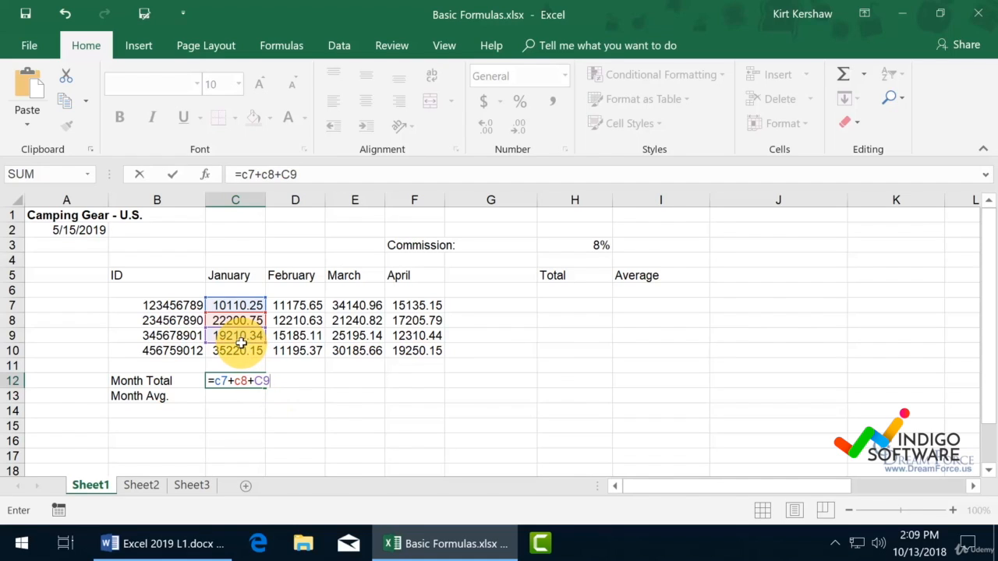
left_click(235, 350)
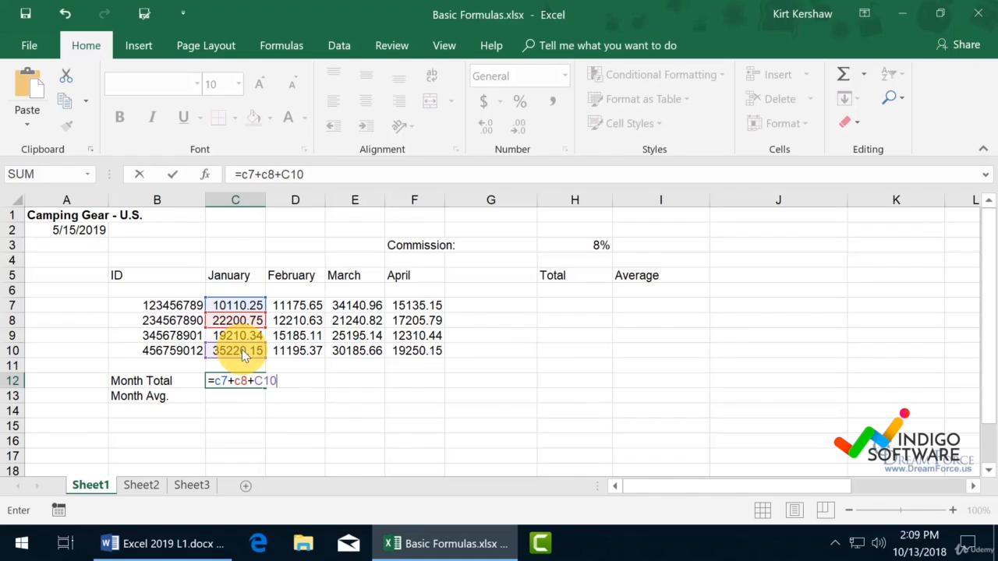
key("Enter")
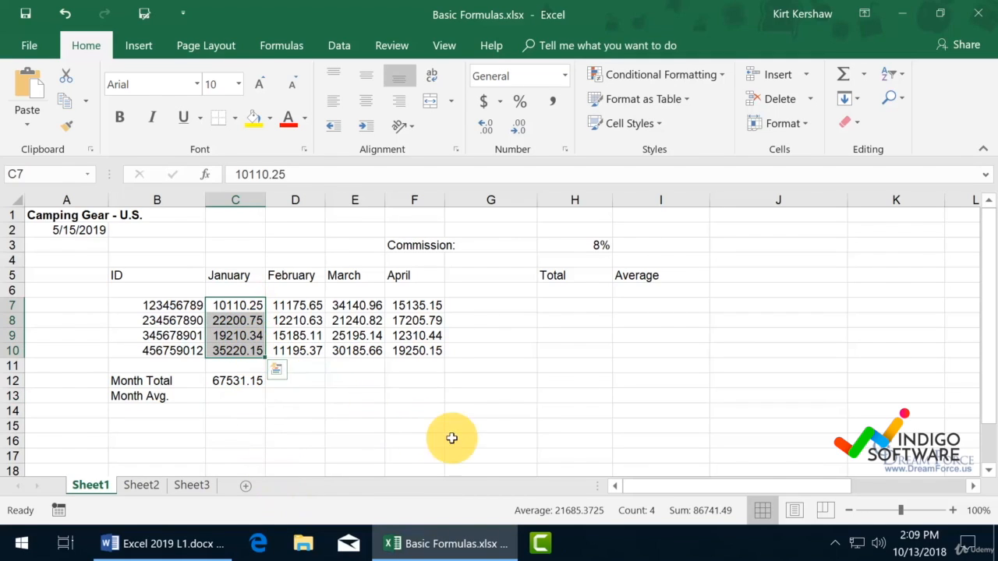
mouse_move(498, 516)
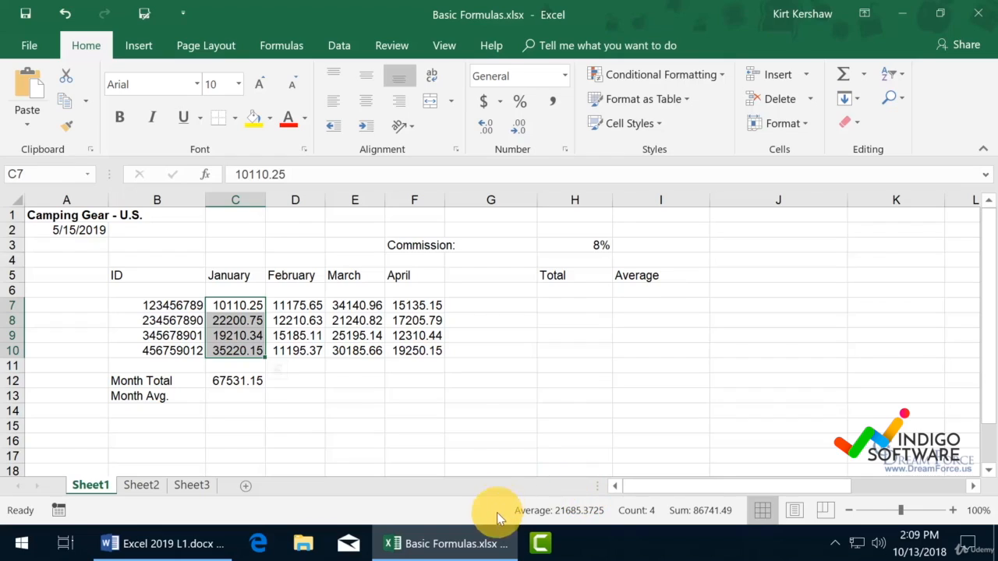
mouse_move(638, 511)
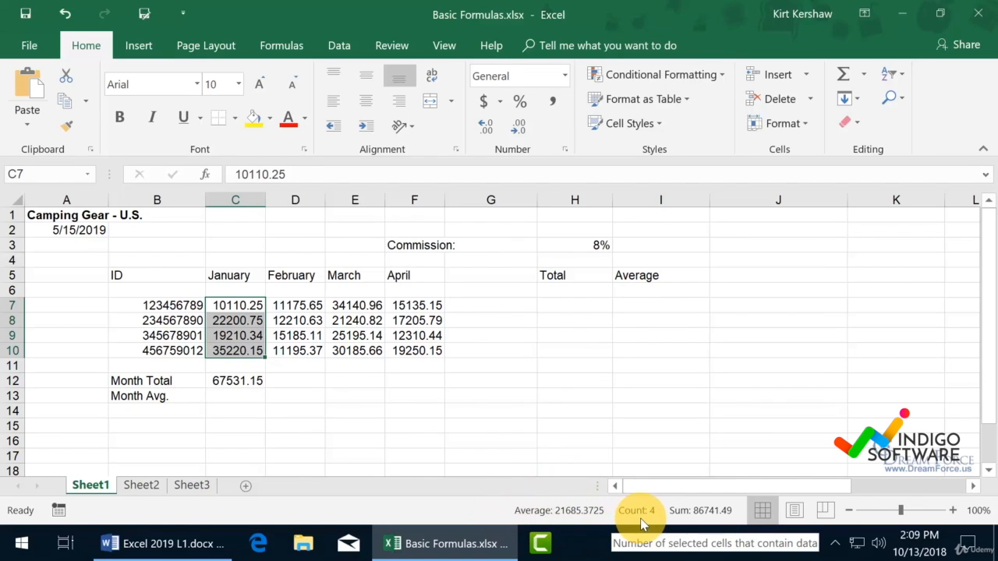
mouse_move(686, 510)
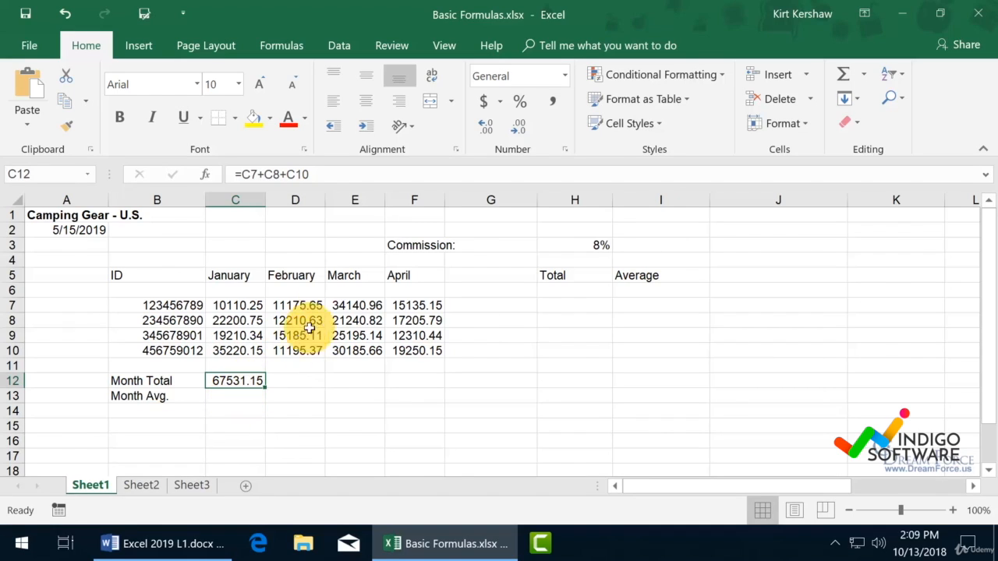
mouse_move(326, 173)
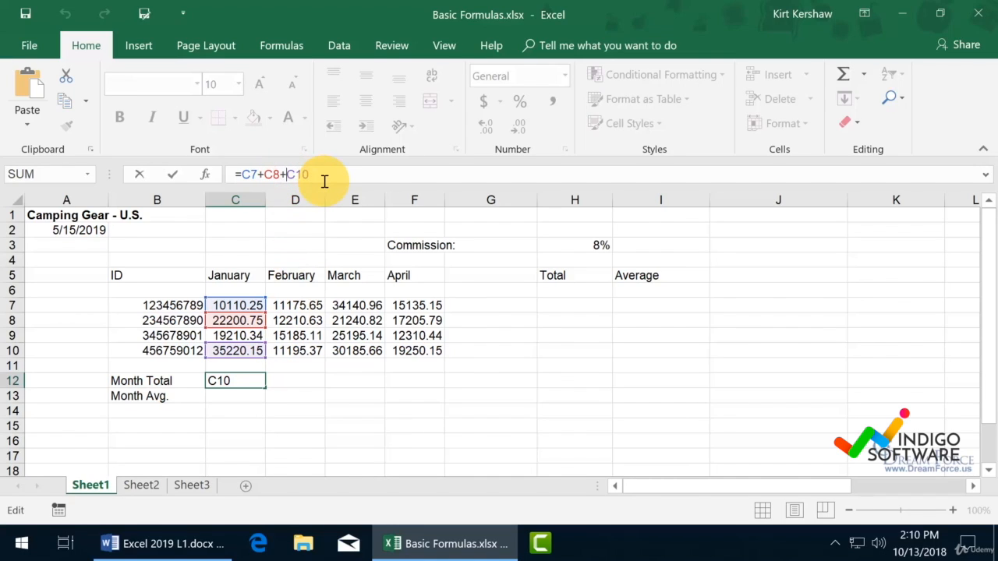
- Add C9 to the C12 formula and reopen it to verify =C7+C8+C9+C10
type("c9")
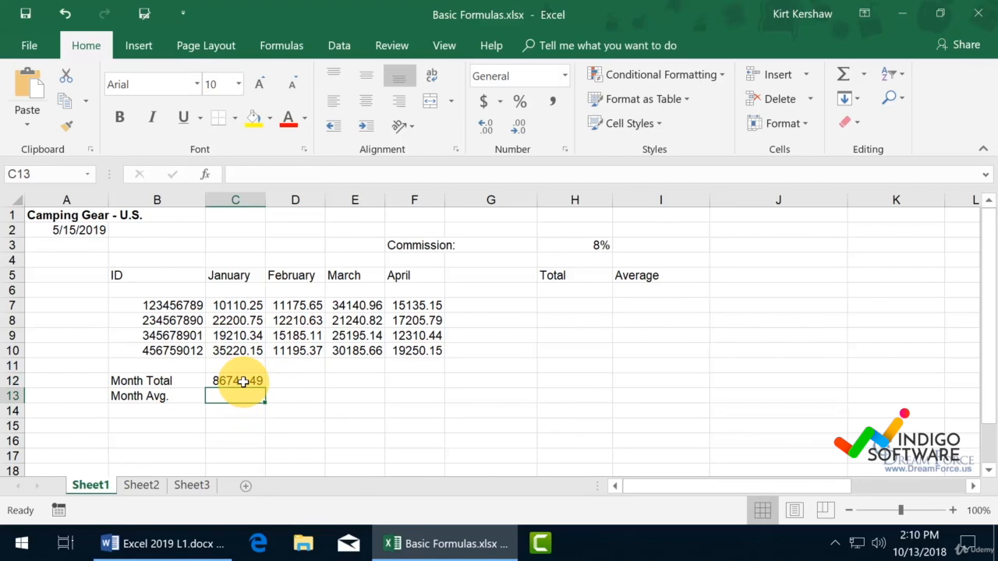
left_click(235, 380)
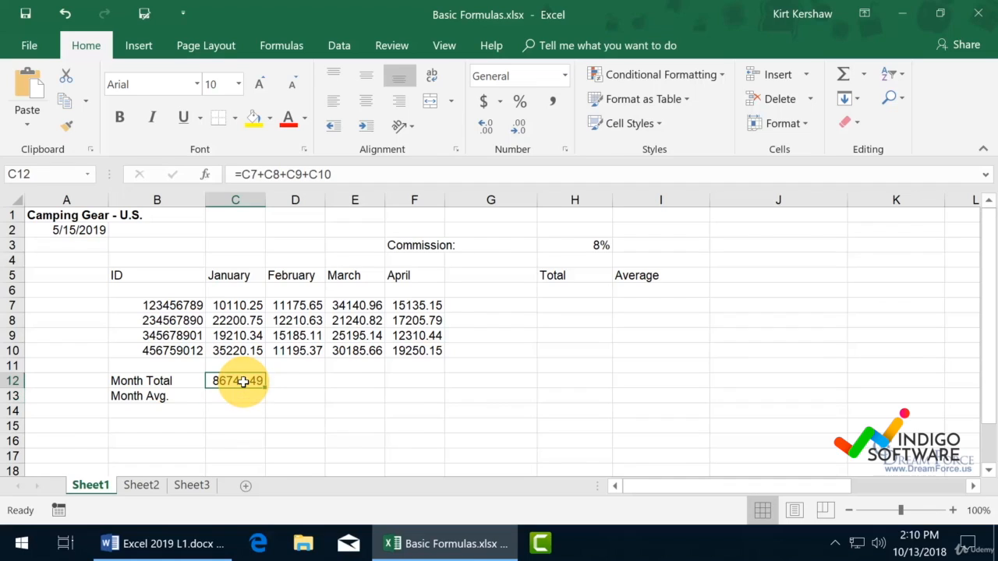
double_click(235, 380)
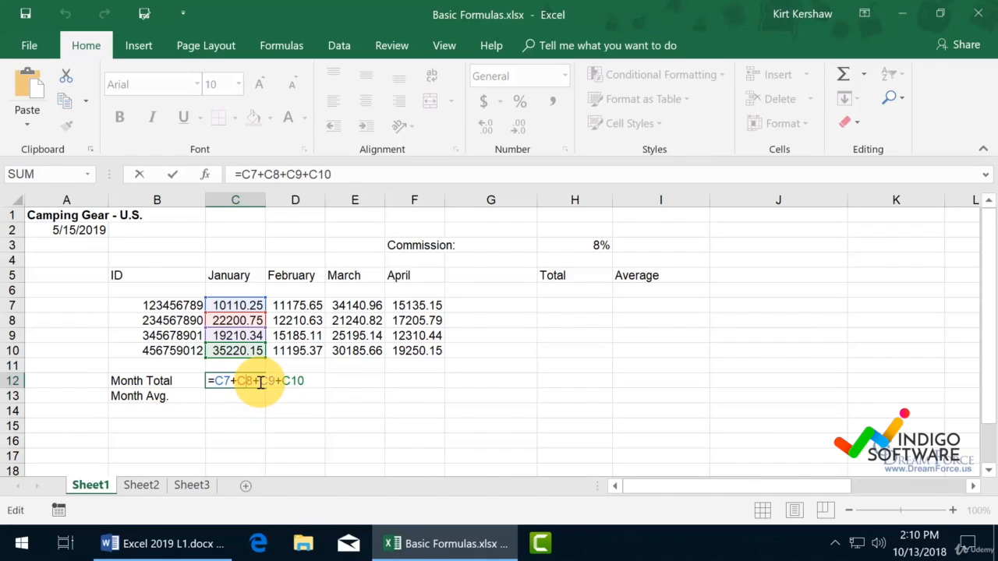
- Recheck the C12 formula =C7+C8+C9+C10 and commit it, showing 86741.49
key("enter")
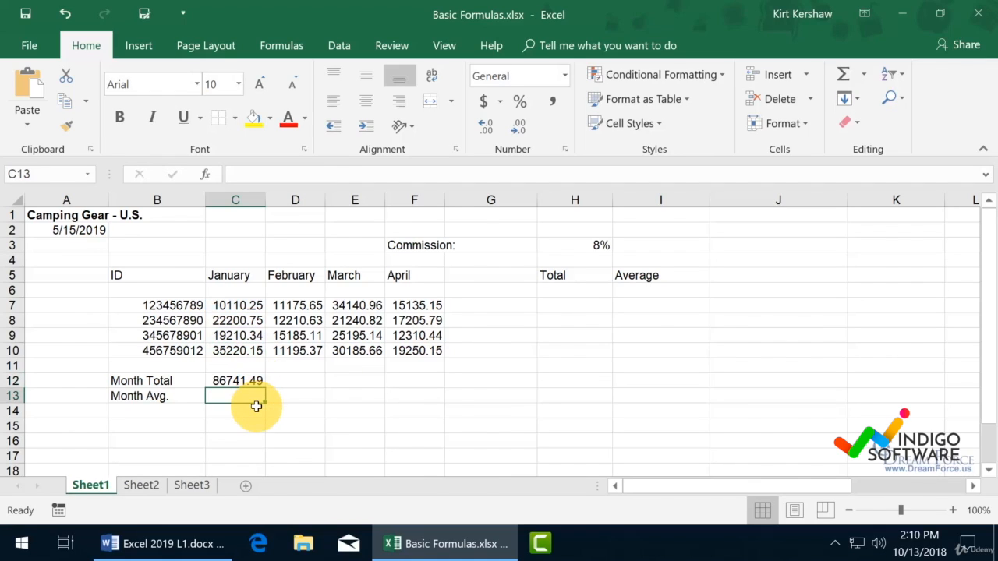
left_click(236, 380)
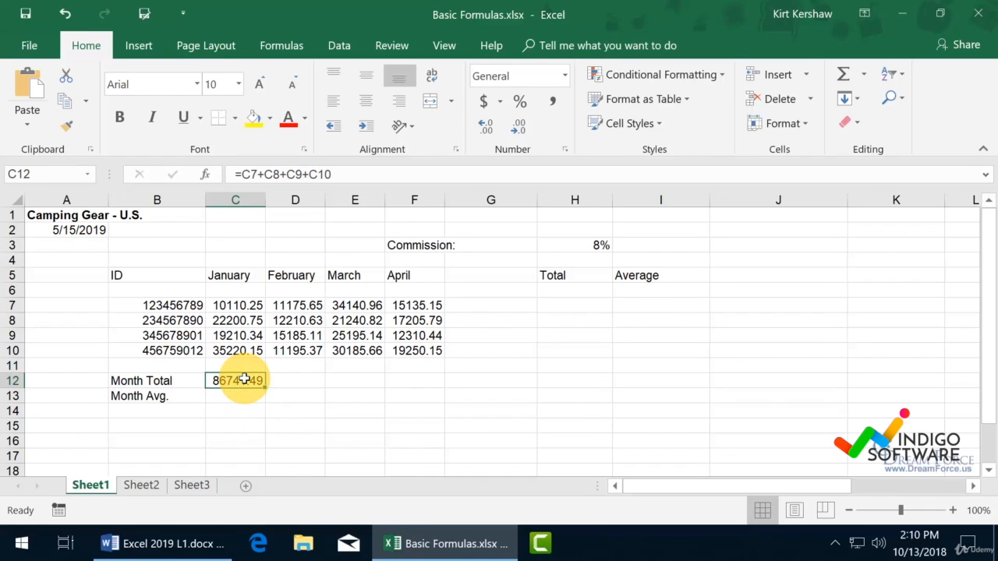
double_click(235, 380)
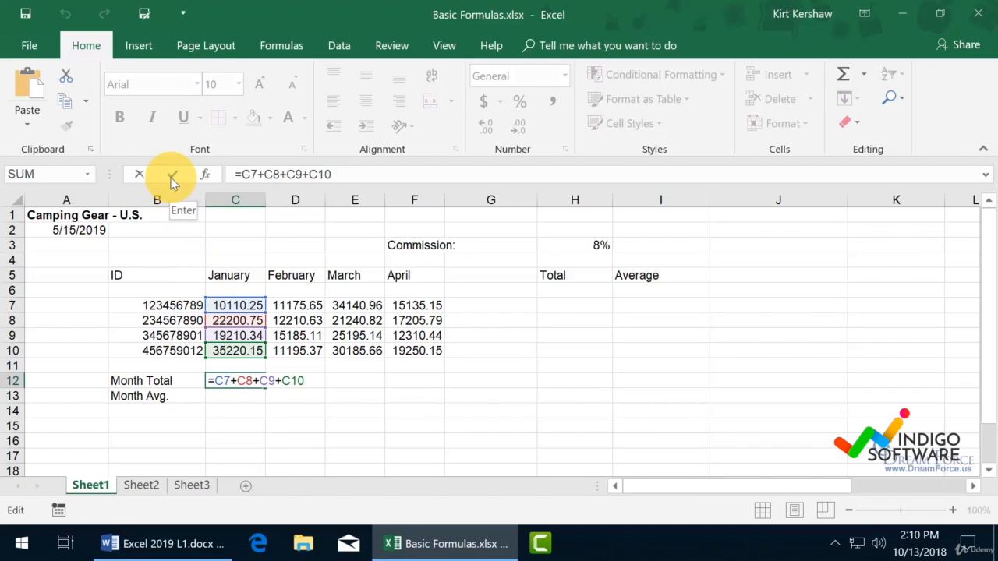
left_click(171, 174)
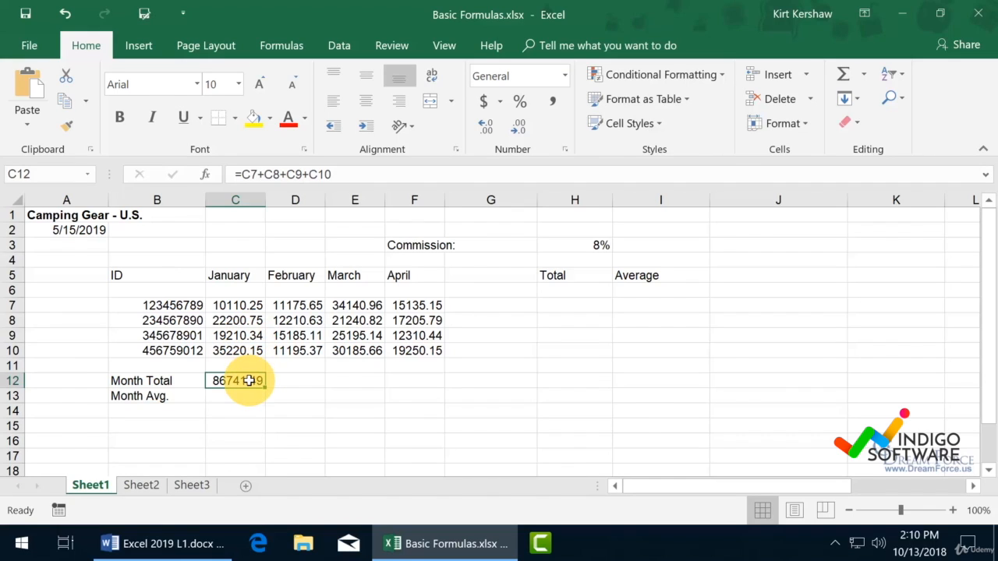
- Copy the C12 total across D12:F12 (49766.76, 110762.6, 63901.53) and select C13
double_click(235, 380)
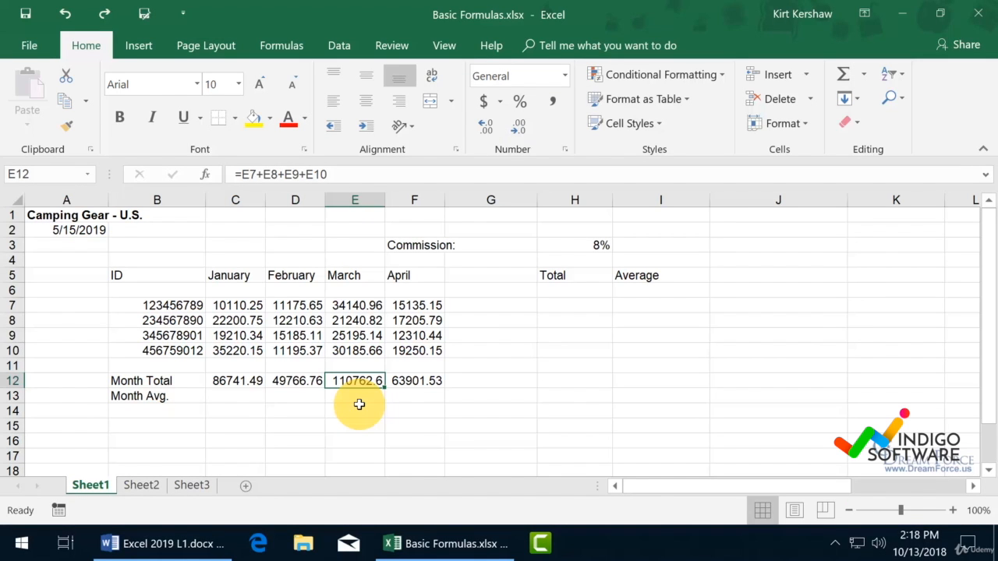
left_click(234, 396)
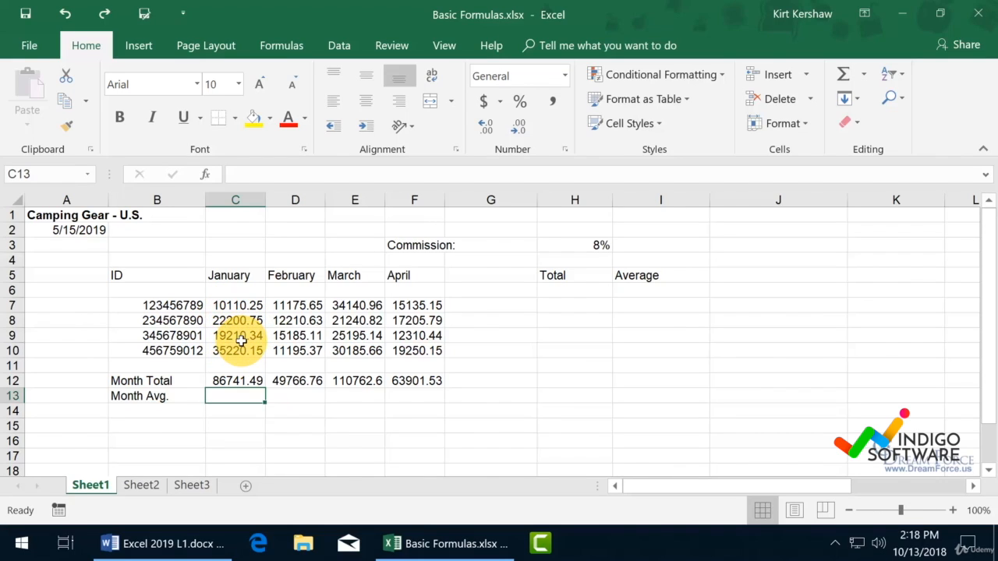
- Enter =C12/4 in C13 as January's Month Avg (21685.37)
type("=")
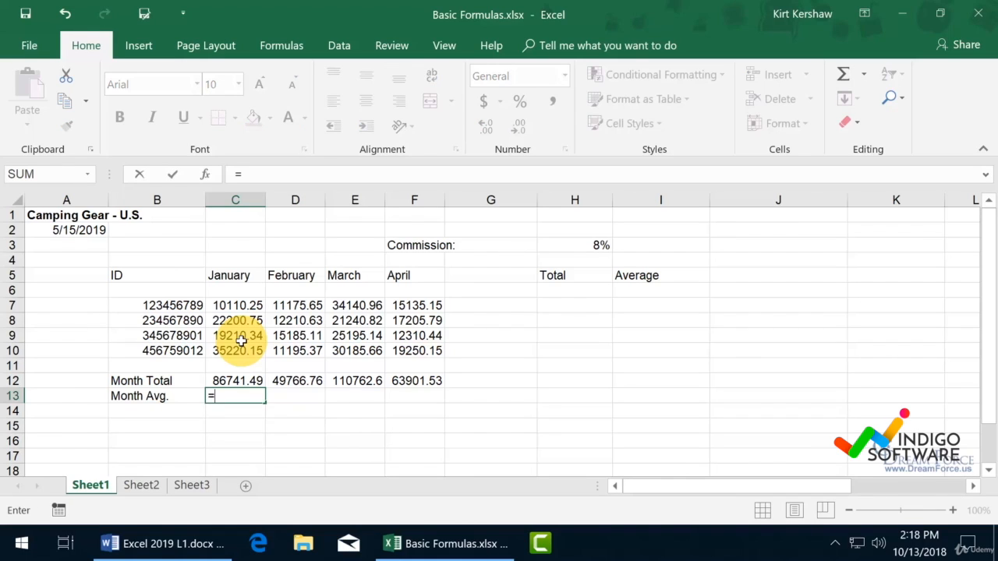
left_click(235, 381)
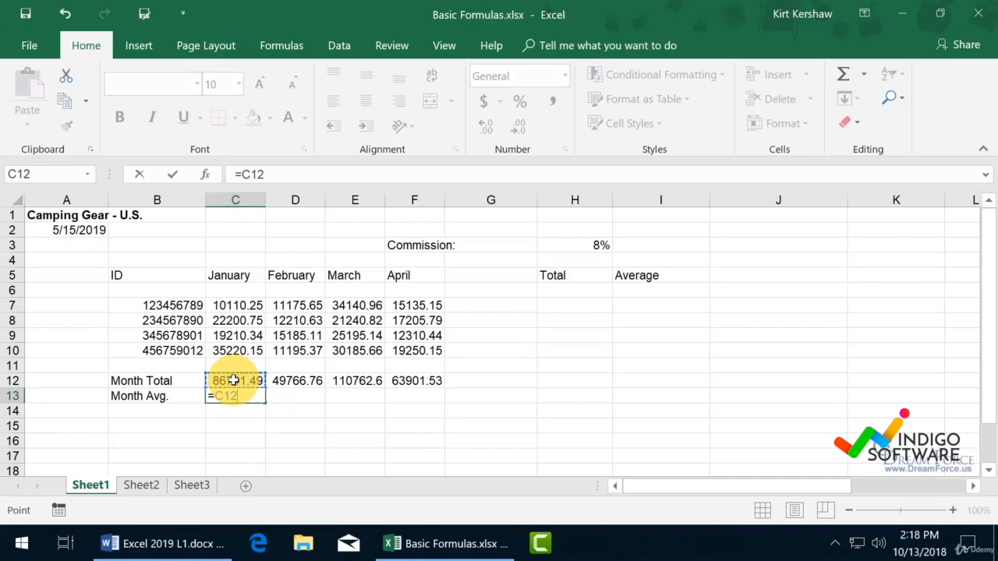
type("/")
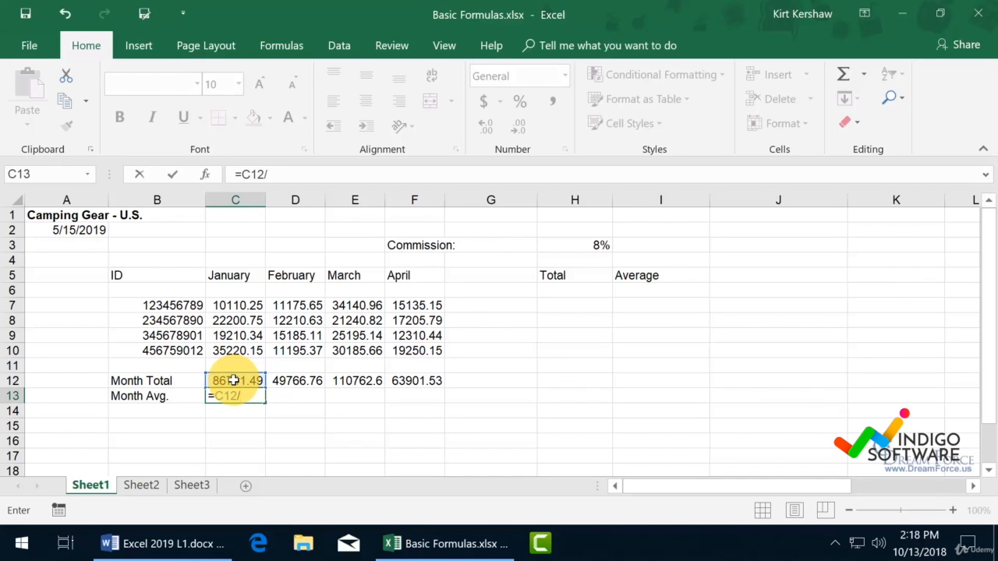
type("4")
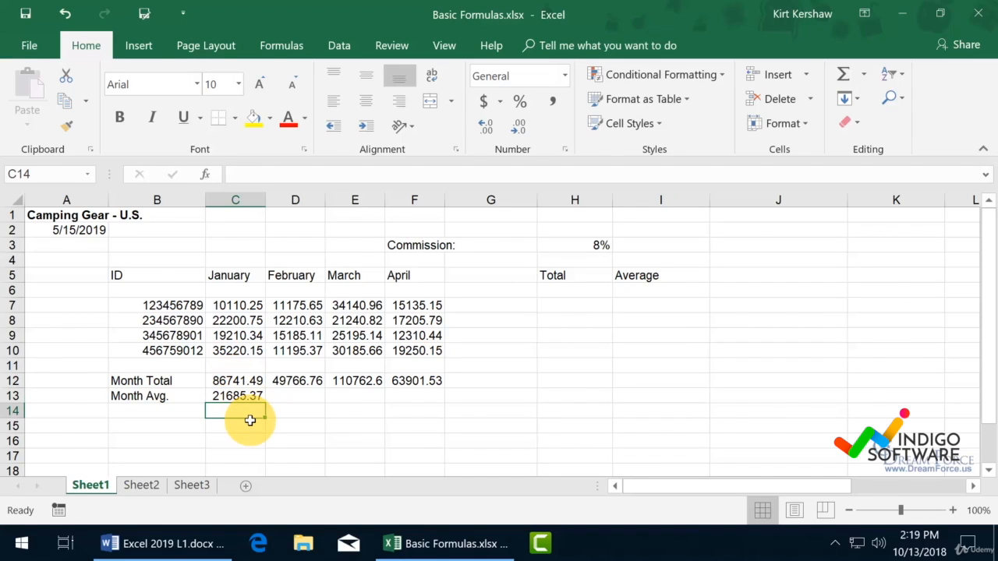
mouse_move(255, 423)
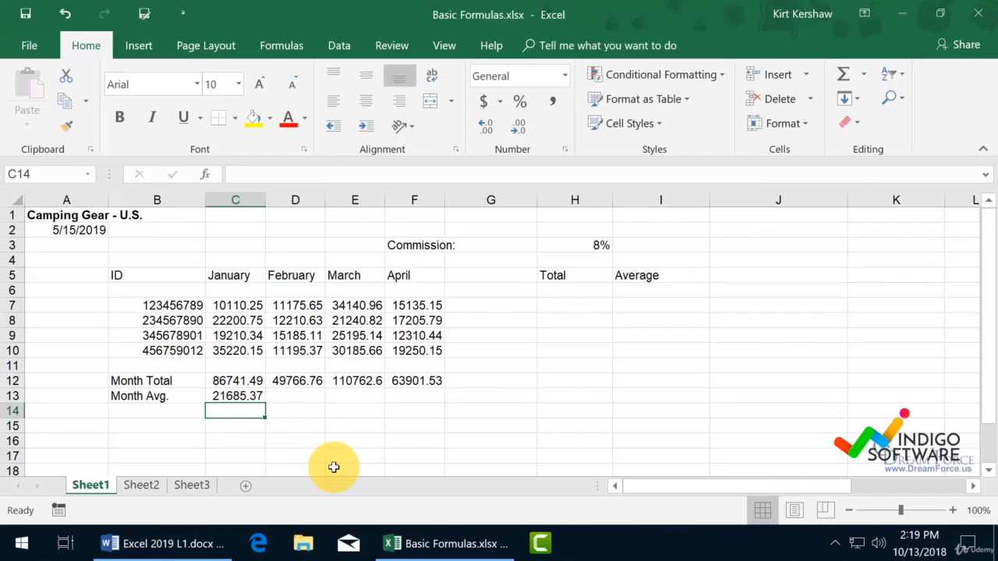
left_click_drag(235, 304, 236, 335)
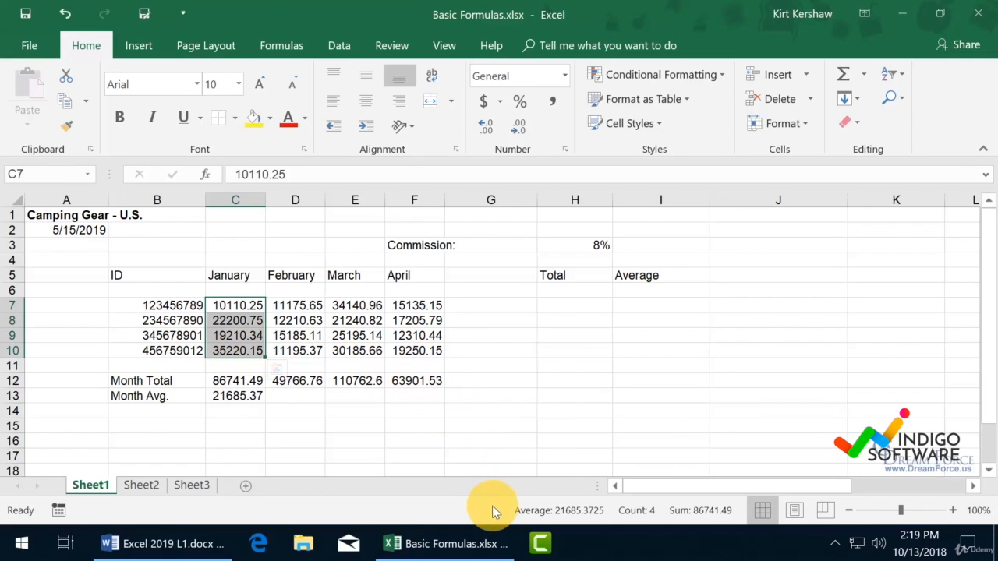
mouse_move(590, 489)
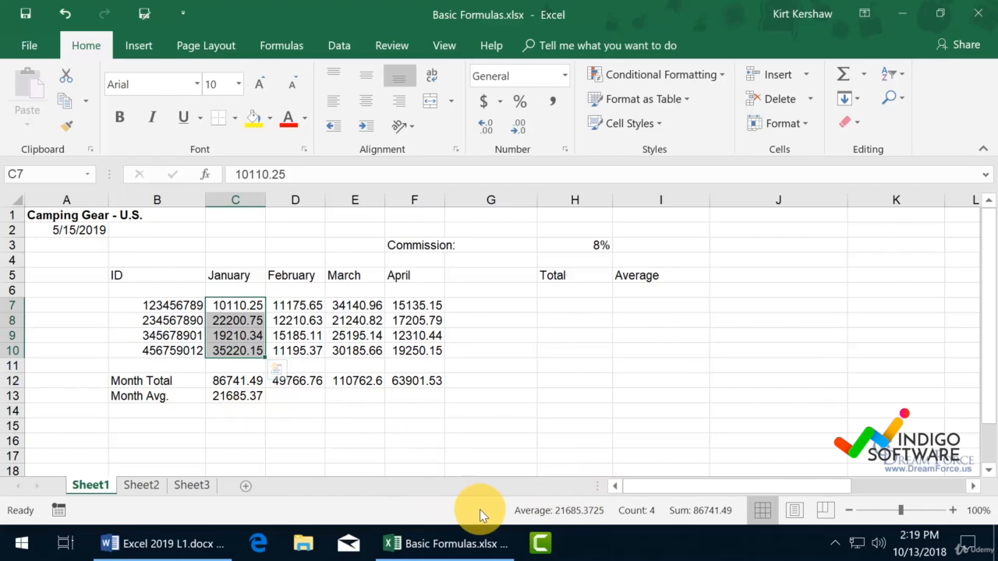
right_click(483, 510)
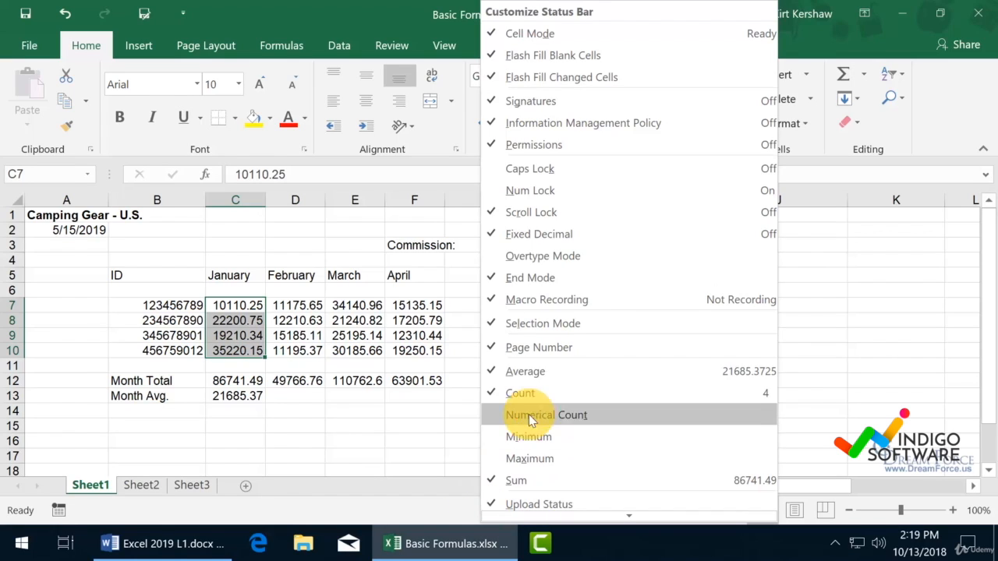
mouse_move(525, 371)
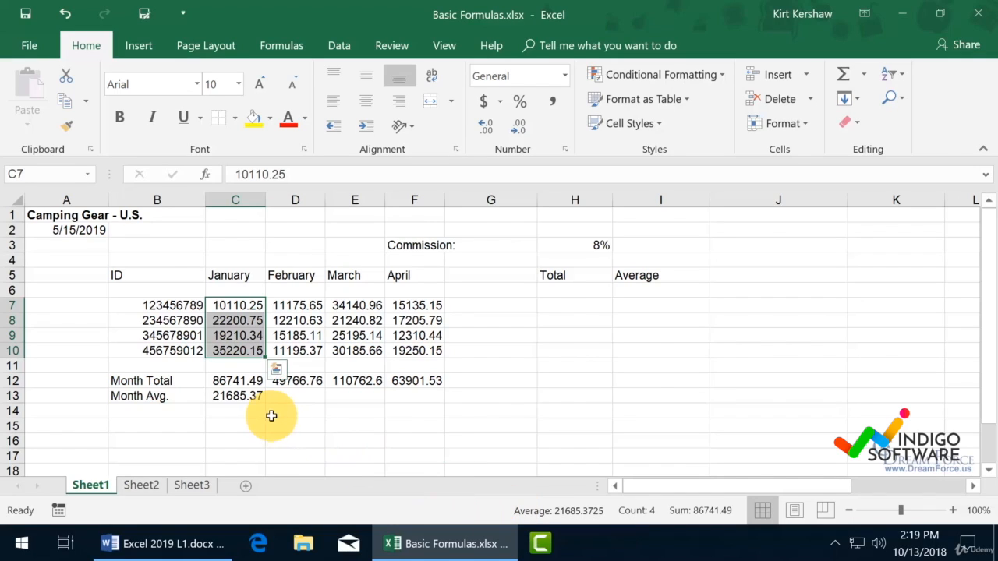
mouse_move(288, 395)
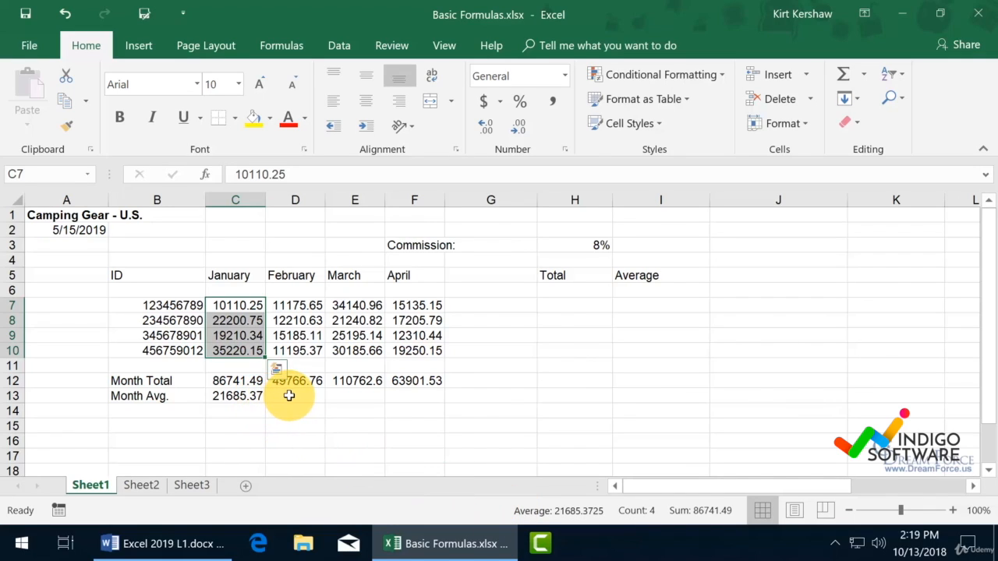
- Type the February average formula =D7+D8+D9+D10/4 into D13
left_click(295, 395)
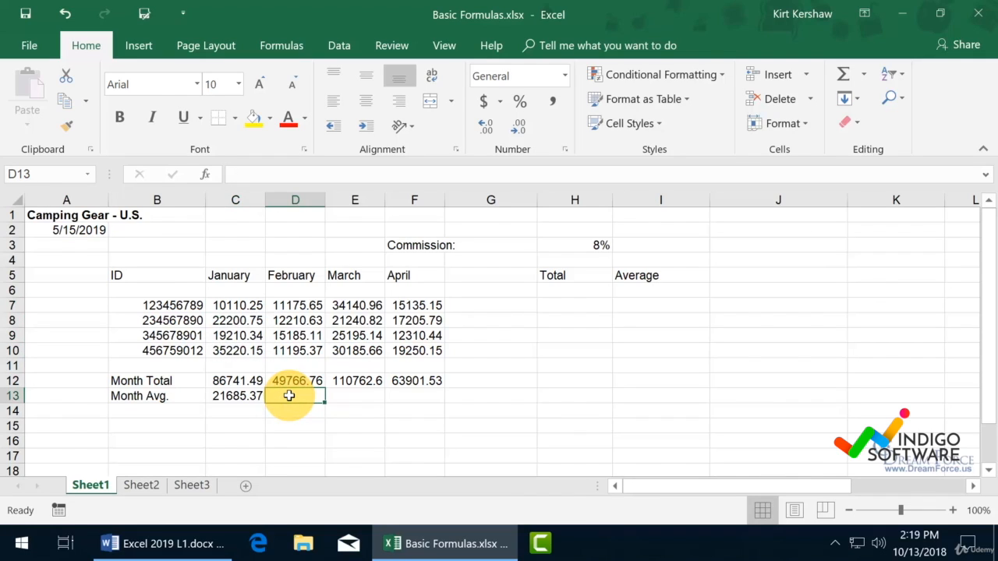
mouse_move(304, 363)
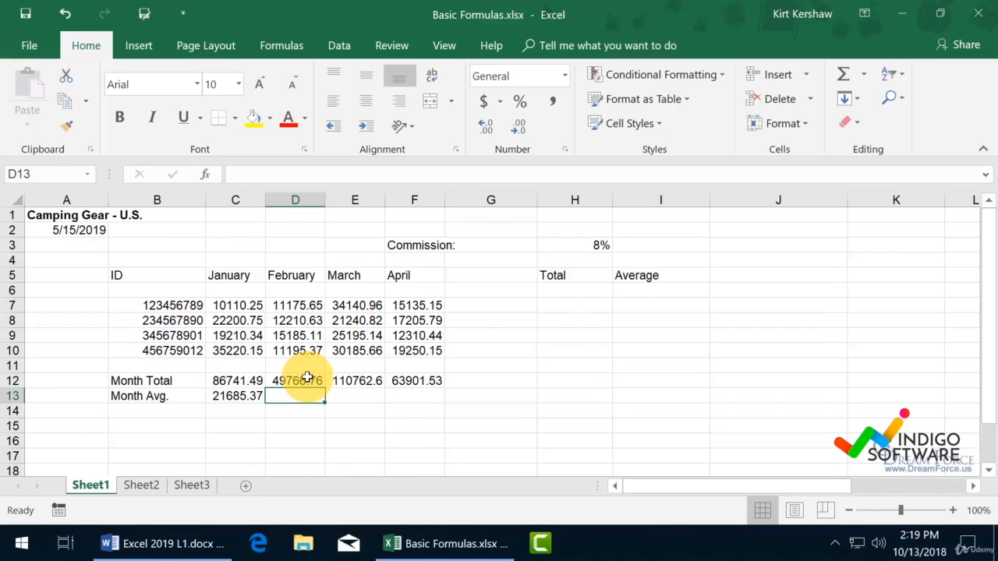
type("=")
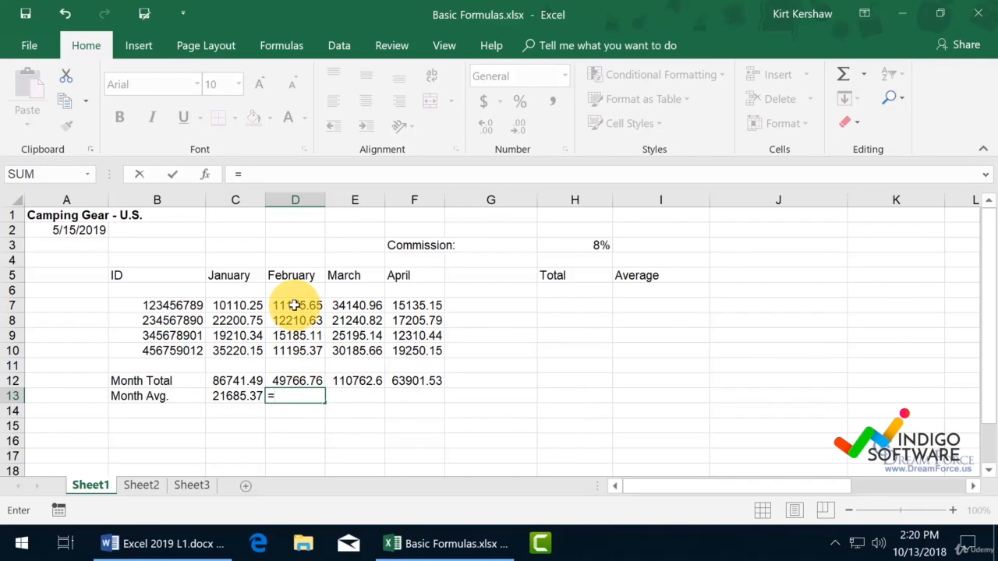
left_click(295, 304)
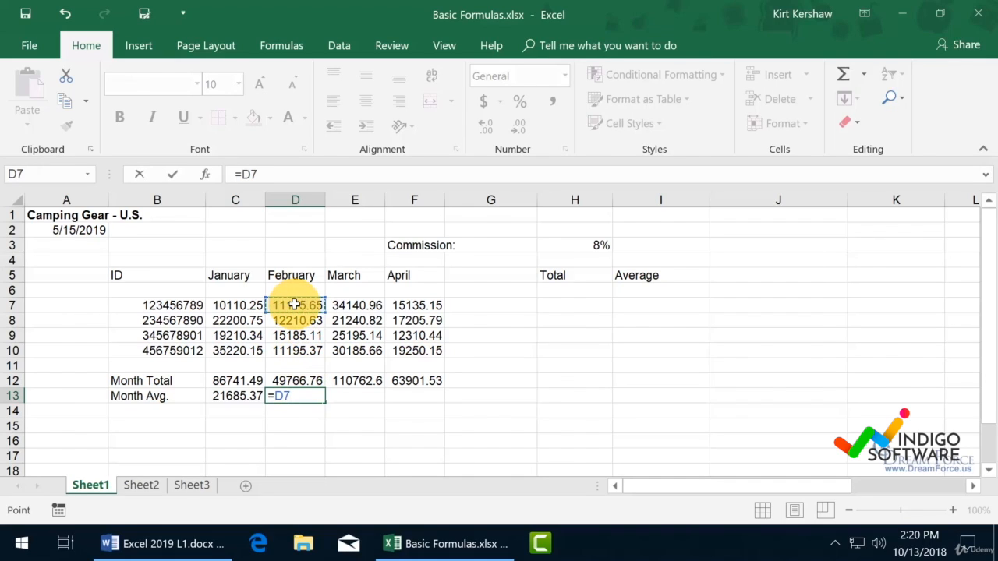
left_click(295, 321)
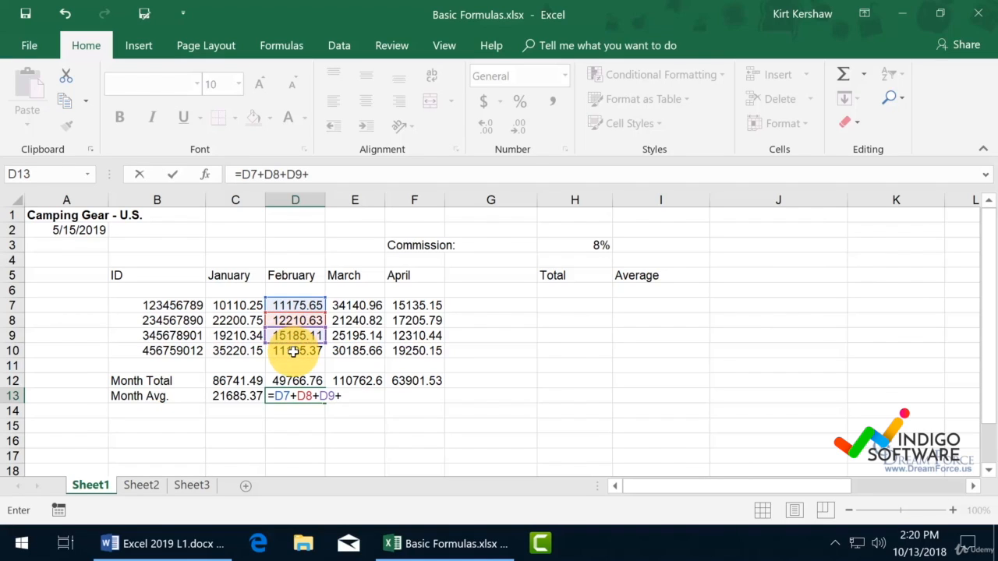
left_click(294, 349)
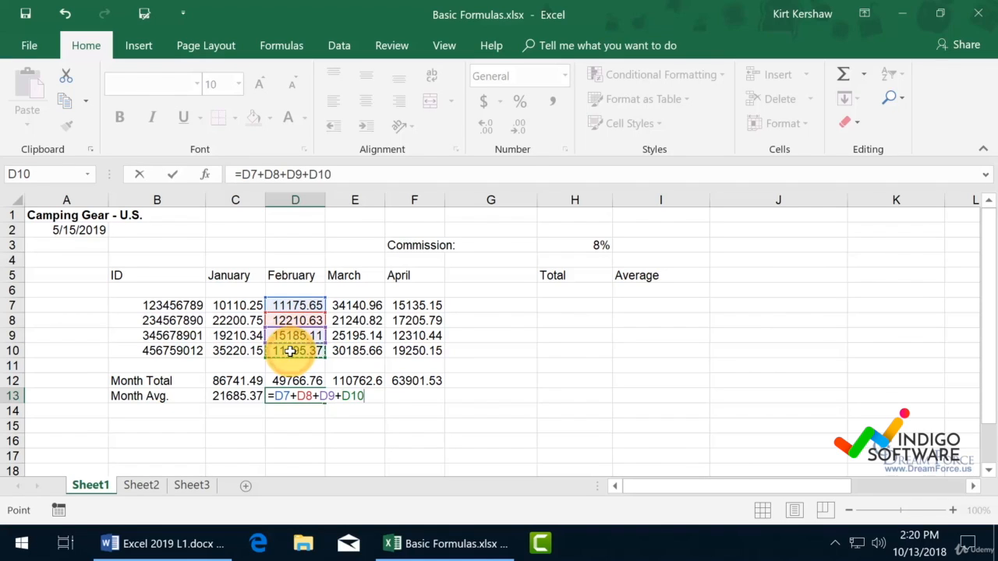
type("/")
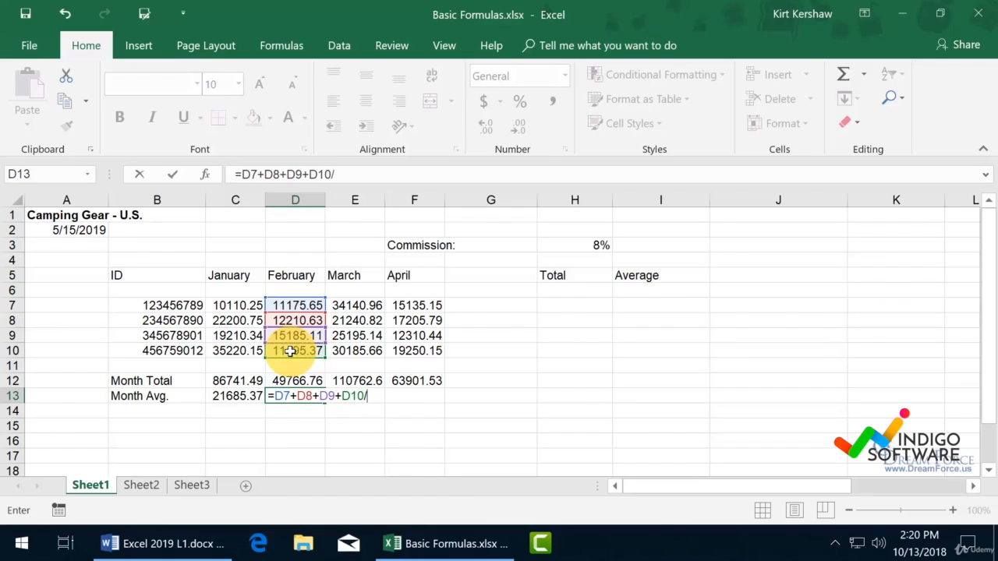
type("4")
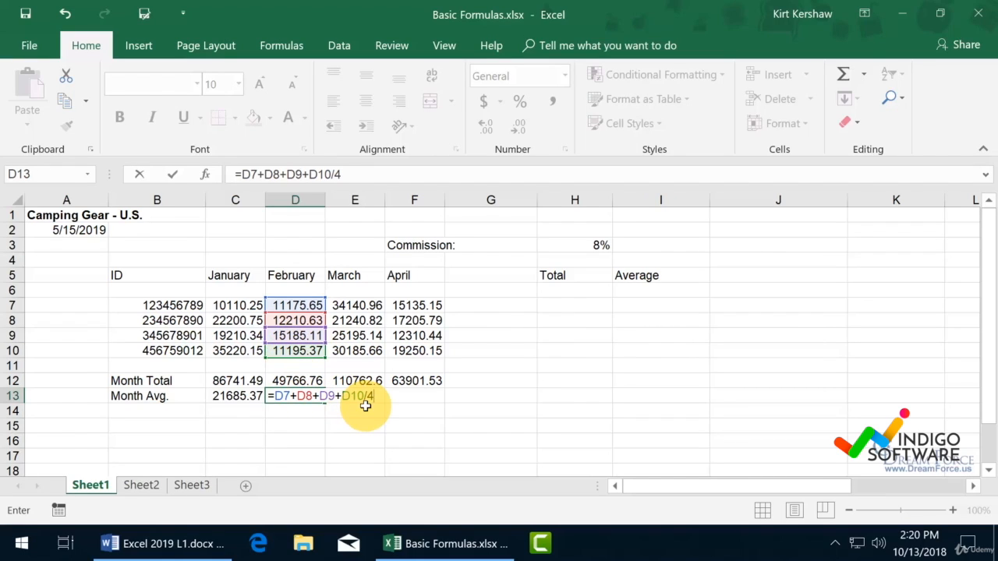
mouse_move(339, 405)
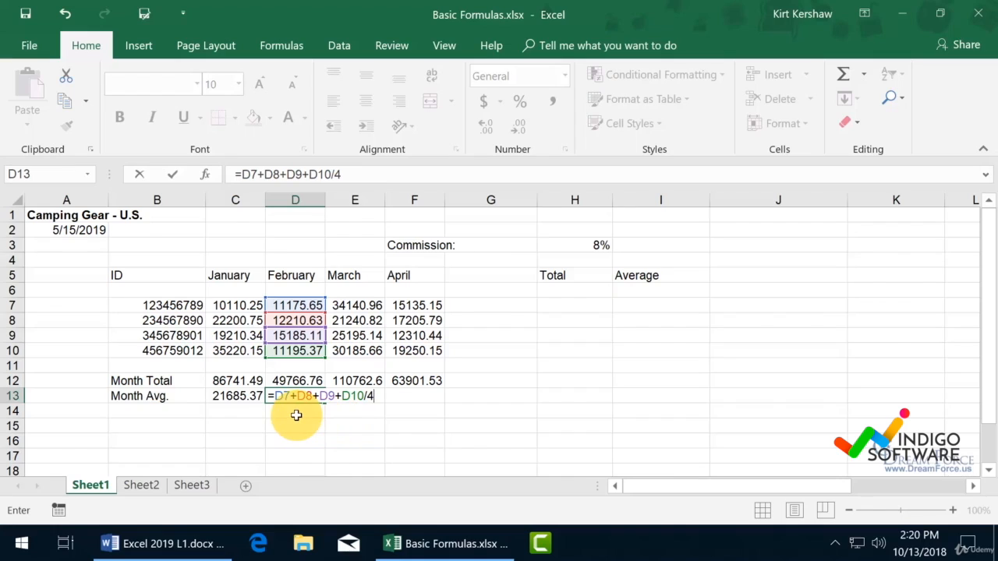
mouse_move(299, 414)
type("(")
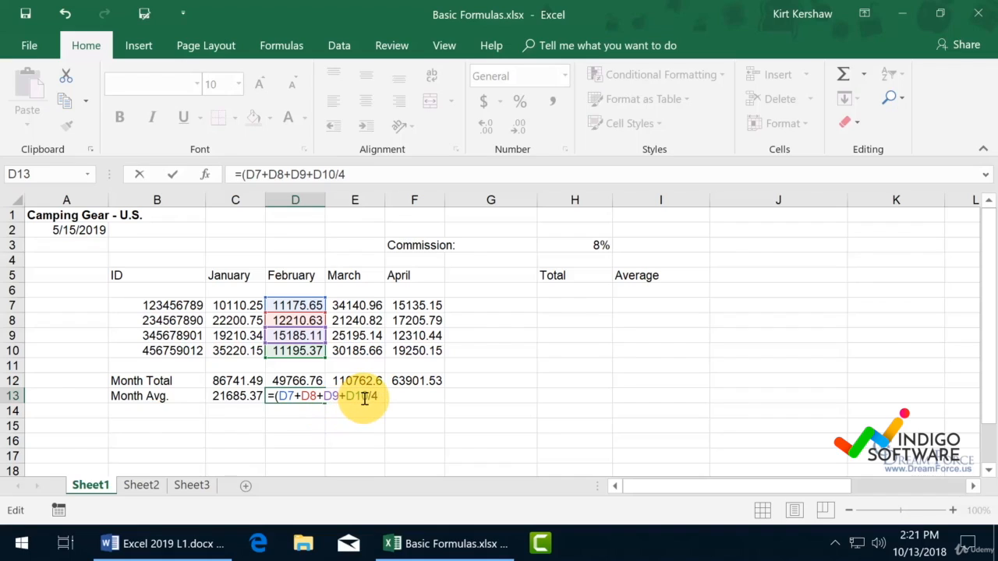
mouse_move(390, 417)
type(")")
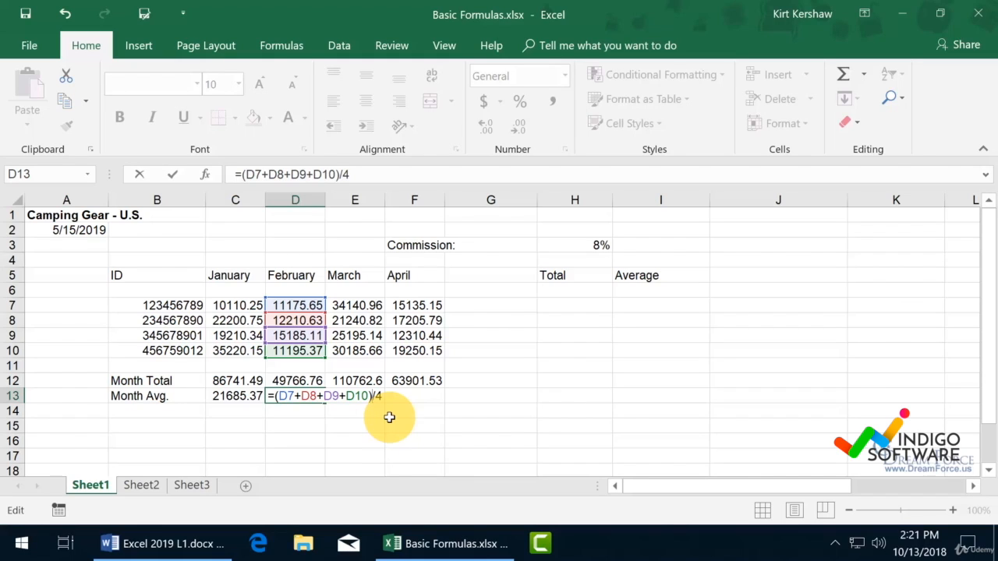
mouse_move(343, 407)
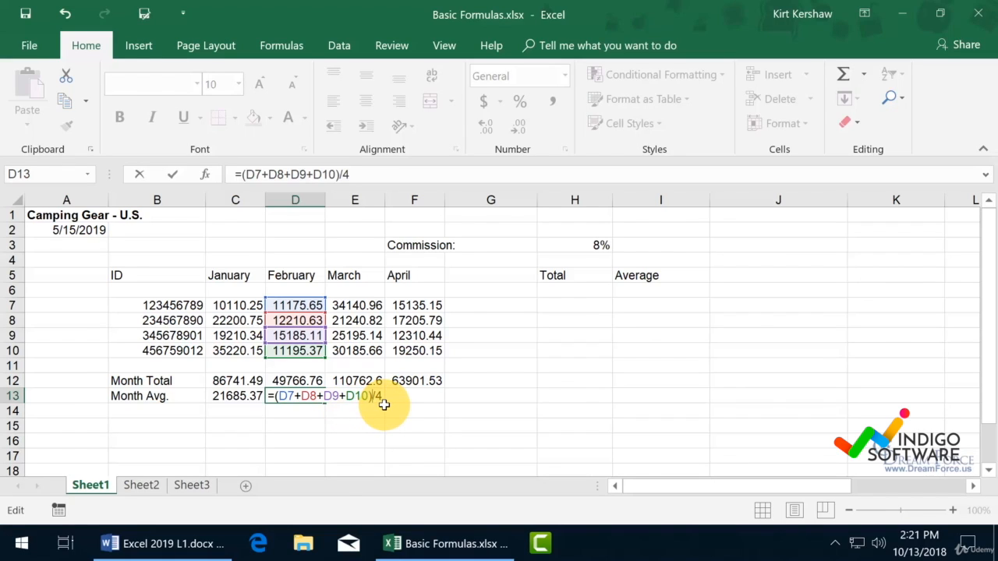
- Commit the D13 average (12441.69) and check it against the D7:D10 status-bar average
key("enter")
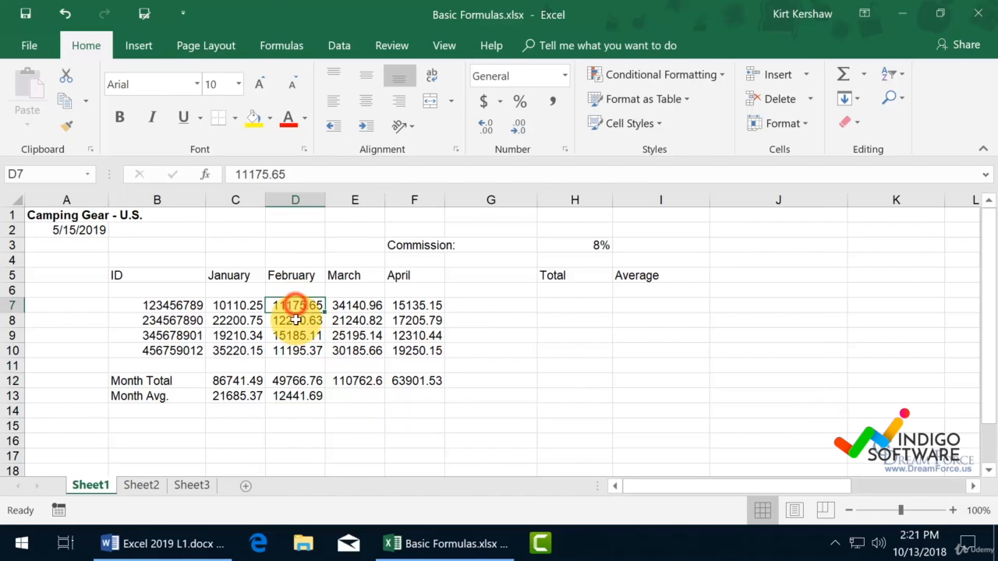
left_click_drag(295, 304, 294, 350)
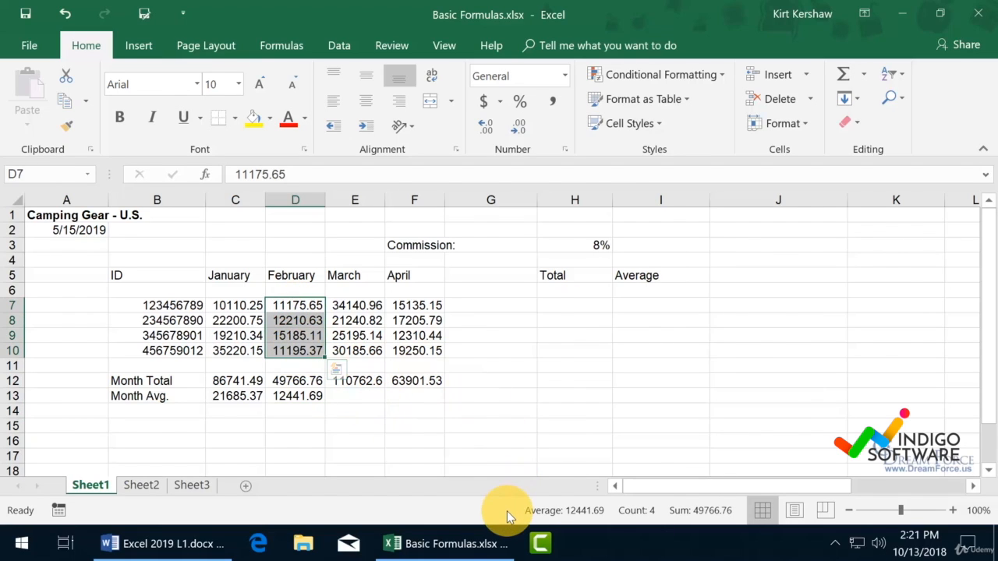